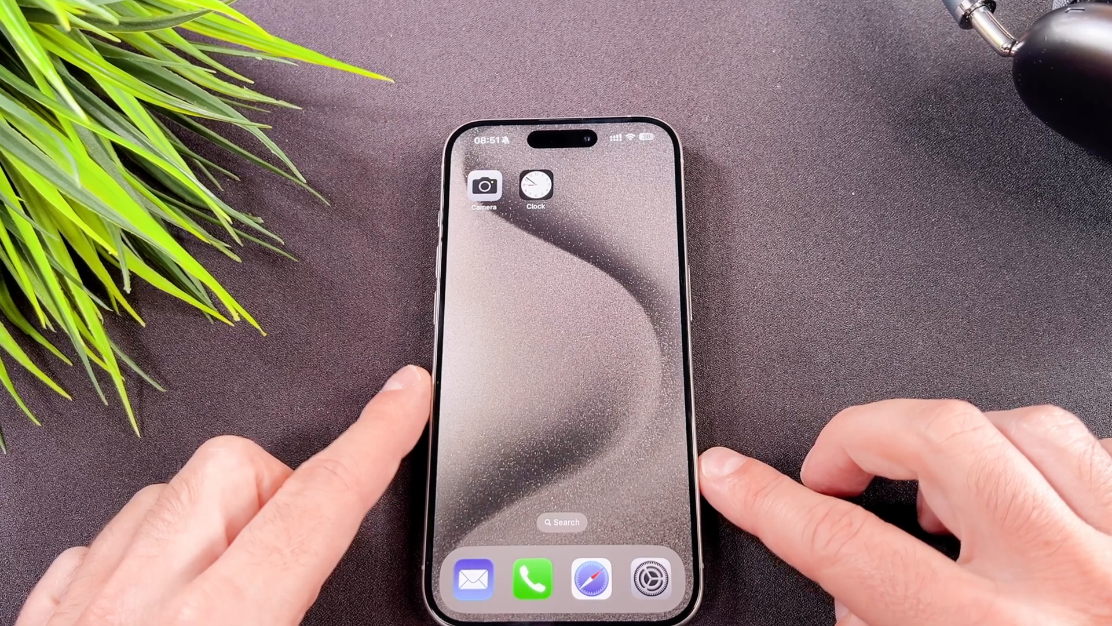
- Launch the Clock app, glance at World Clock, and land on the Alarms list
left_click(532, 188)
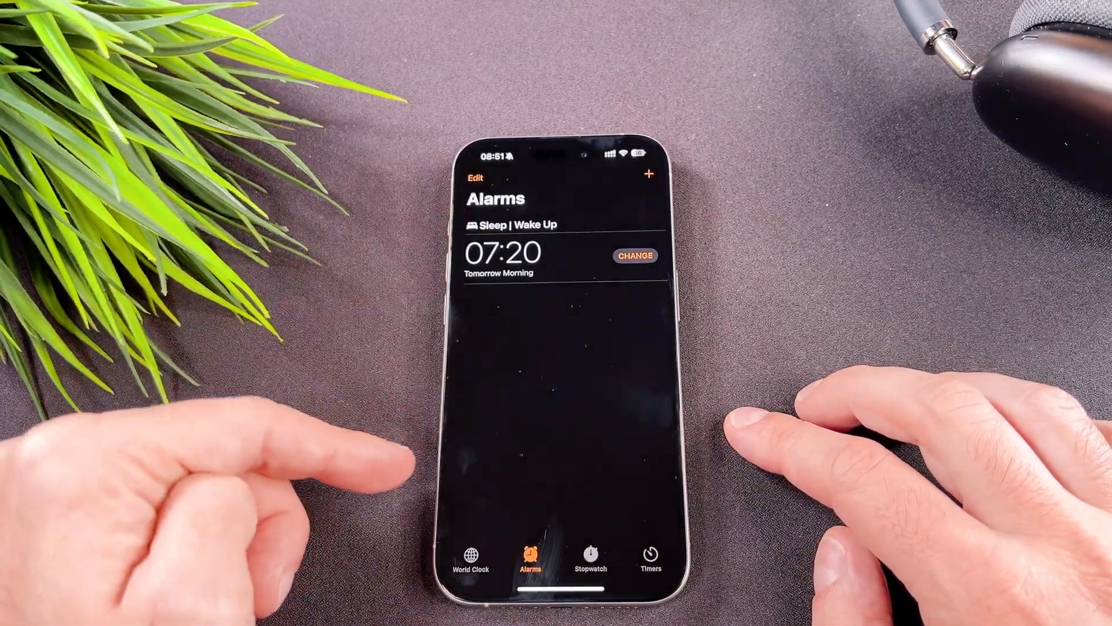
left_click(470, 566)
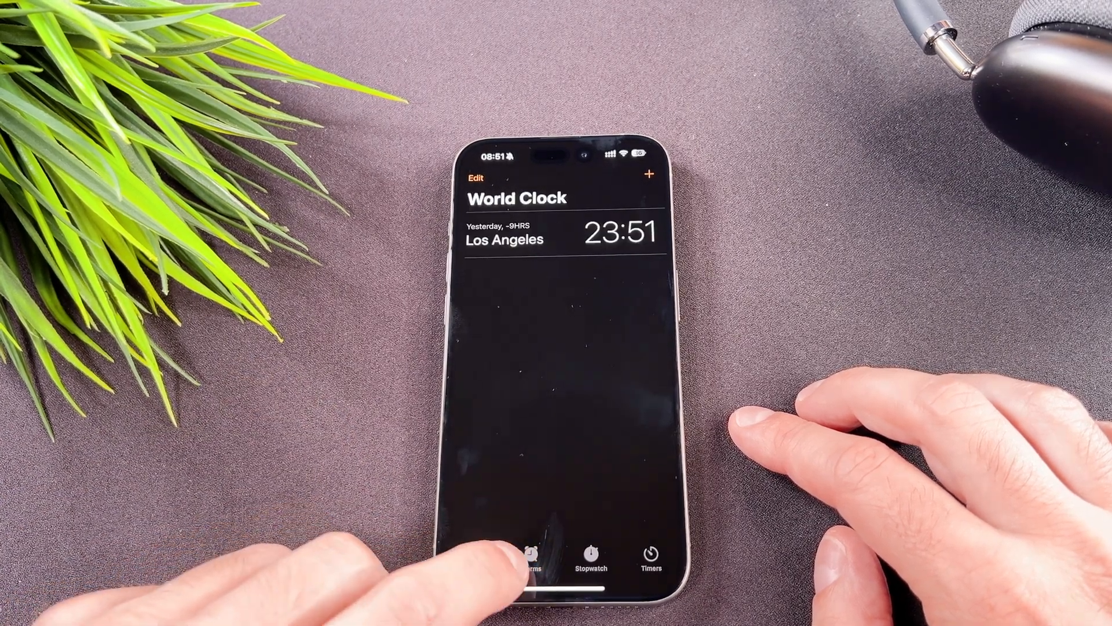
left_click(530, 567)
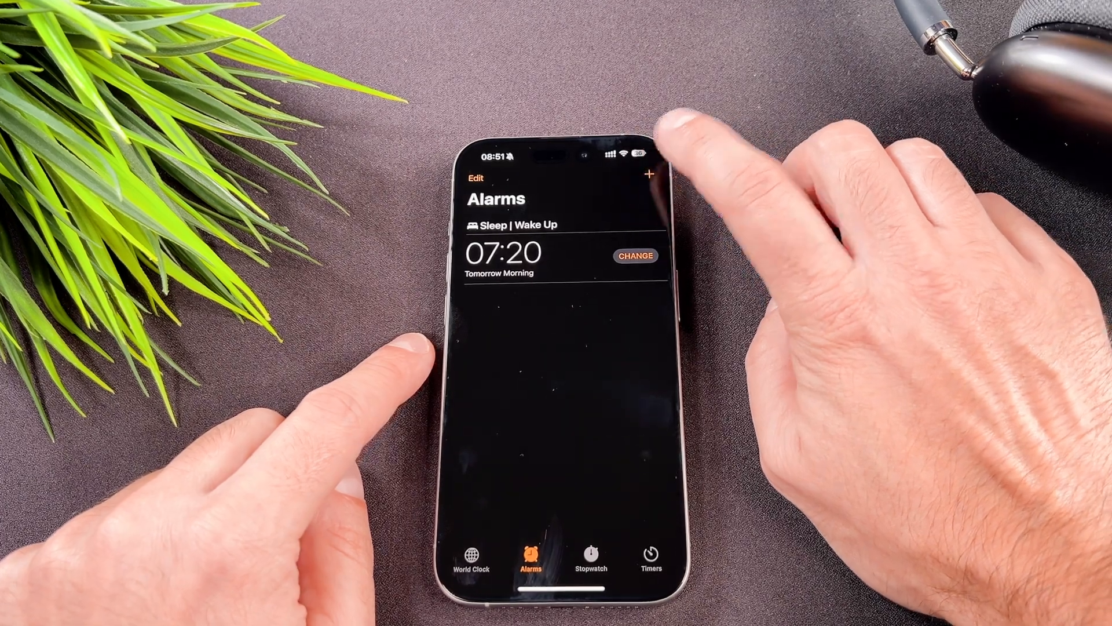
- Create a 09:54 alarm labelled Hello that repeats every Monday, and save it
left_click(651, 172)
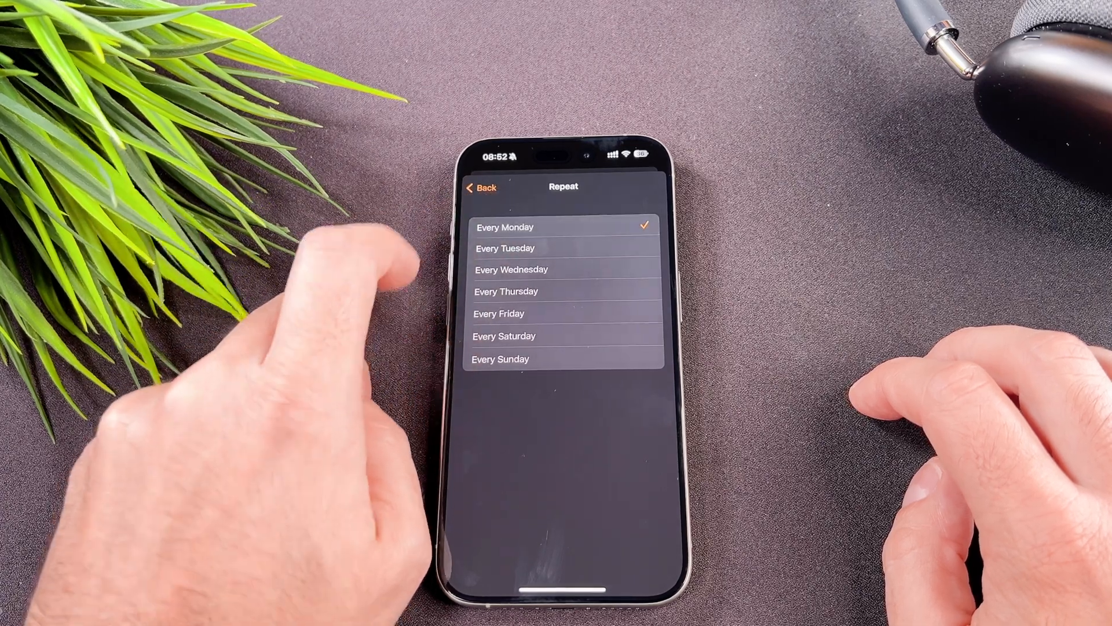
left_click(480, 188)
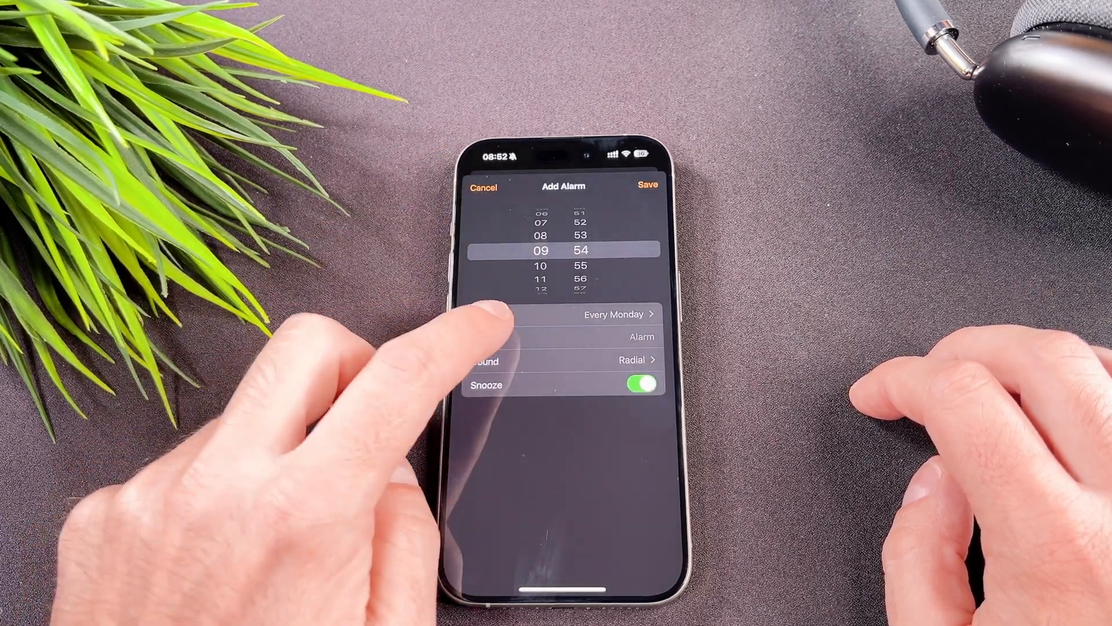
left_click(589, 336)
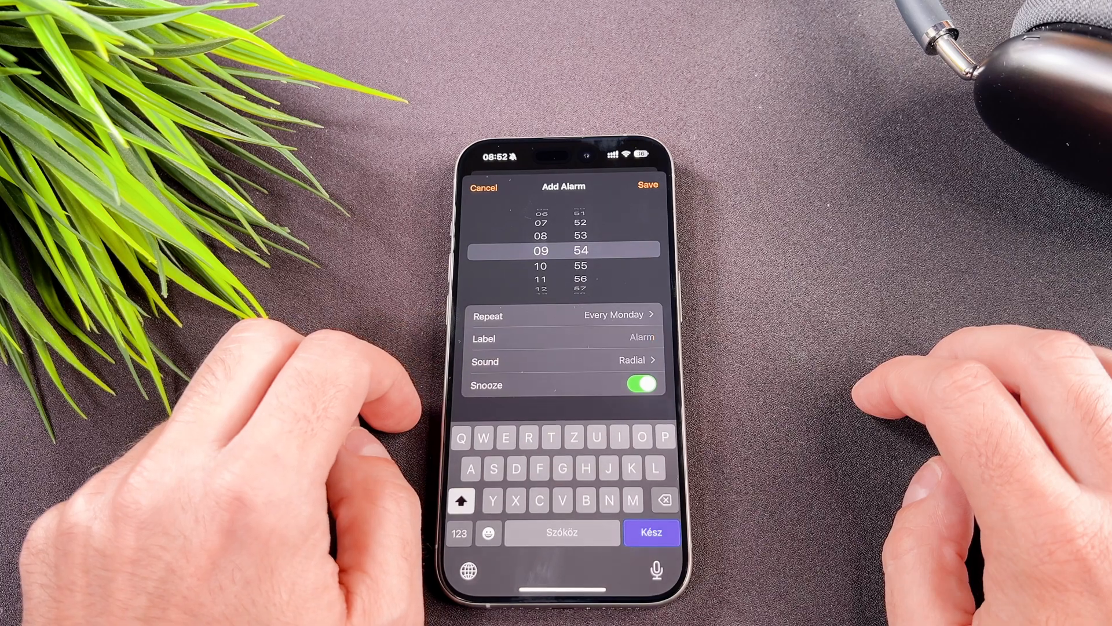
type("H")
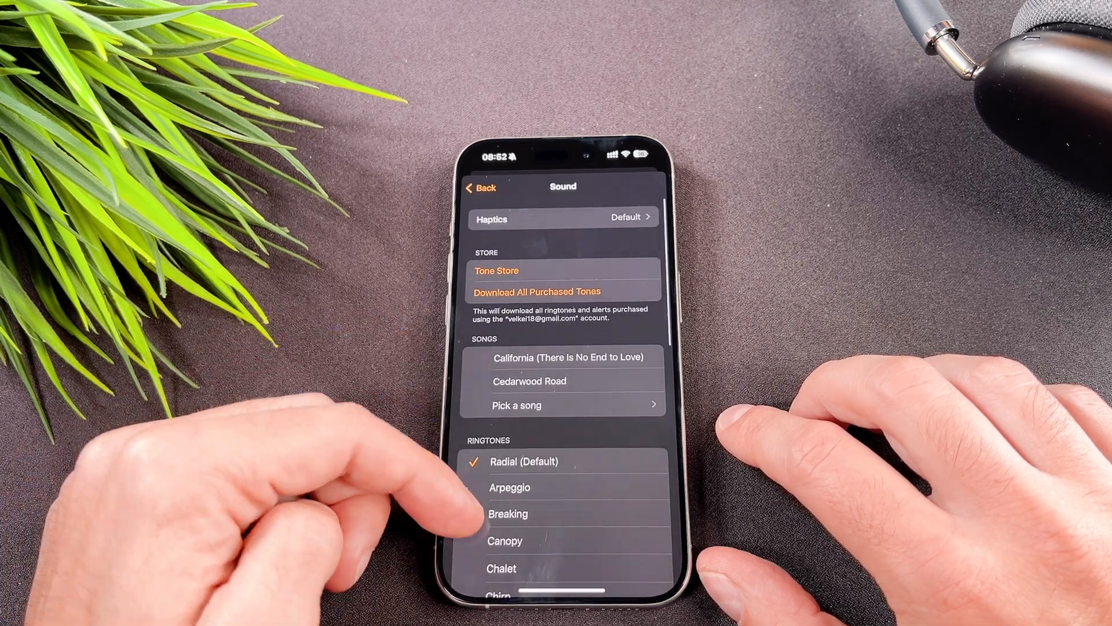
scroll("down", 3)
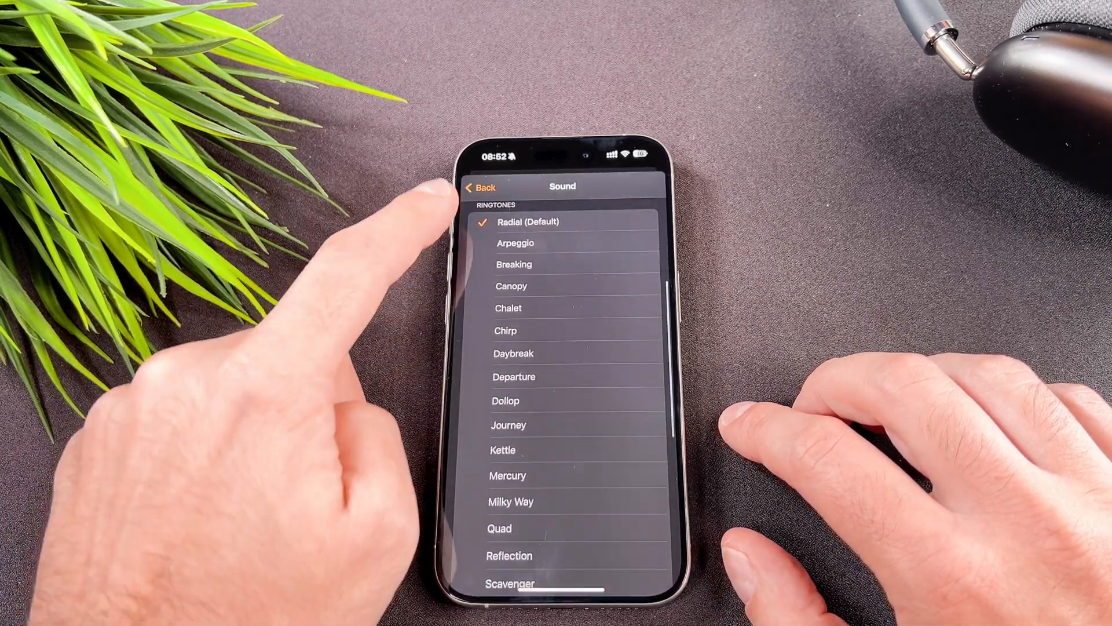
left_click(480, 188)
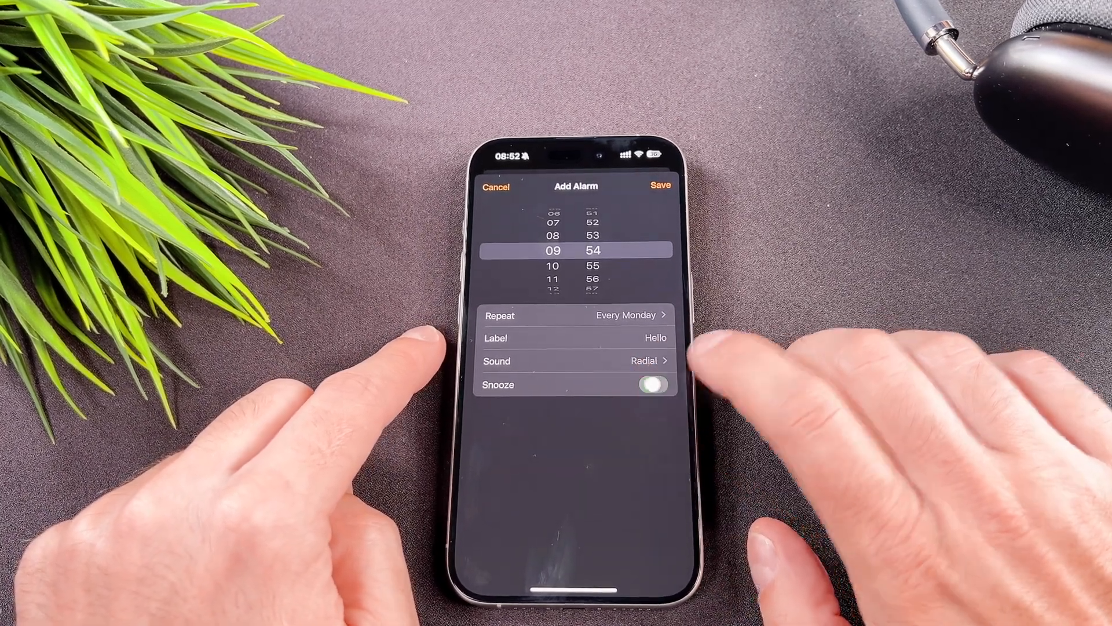
left_click(653, 384)
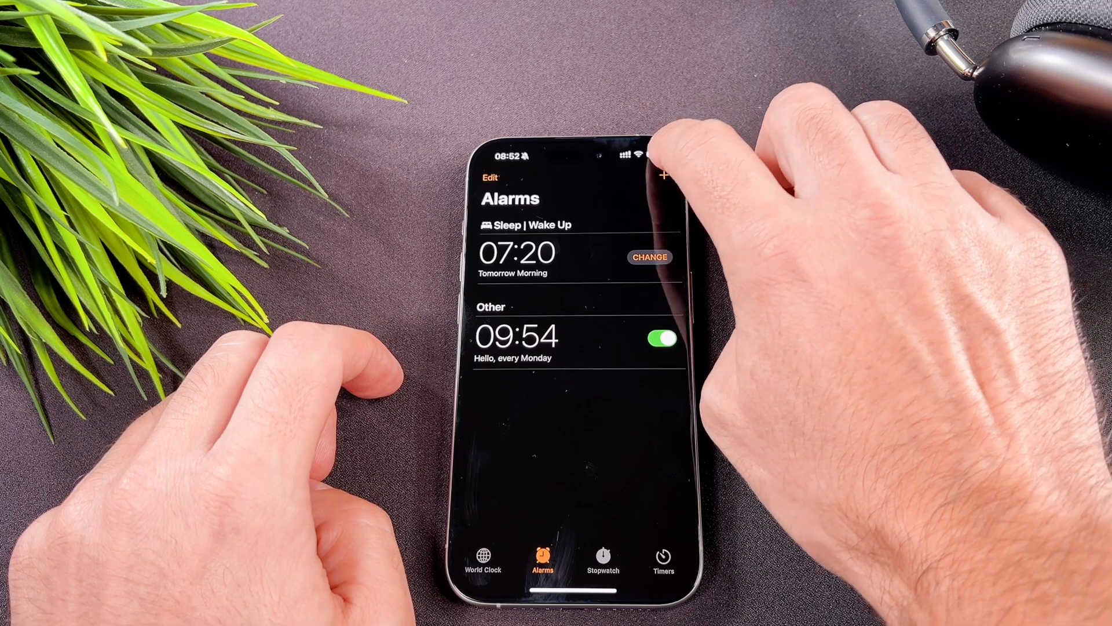
- Pull down Control Centre and go on to the main Settings page
left_click_drag(639, 149, 639, 355)
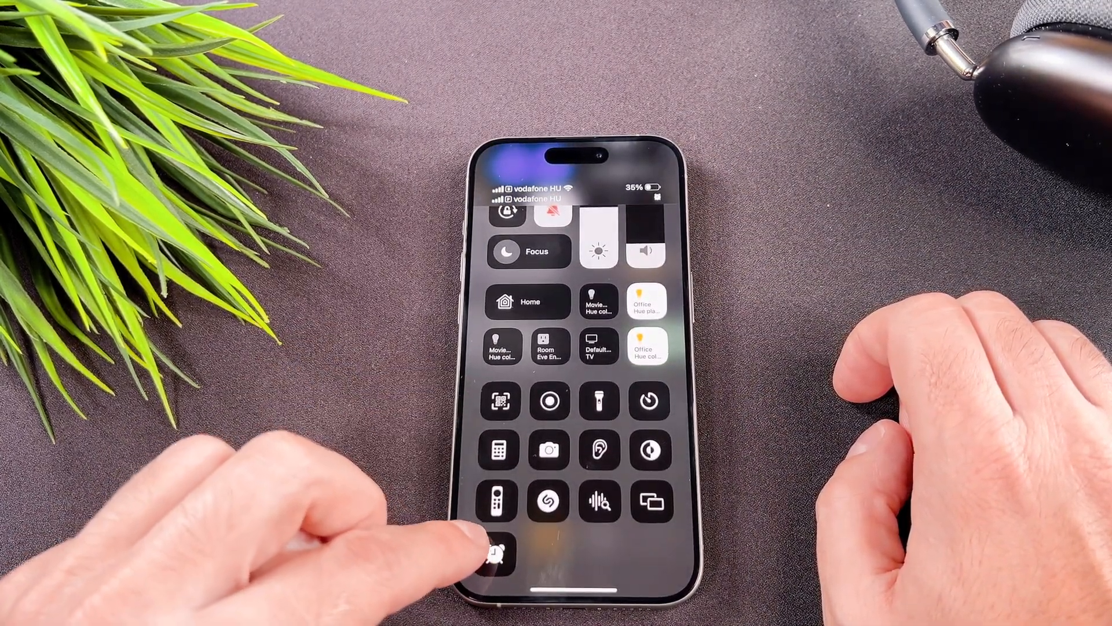
left_click(498, 563)
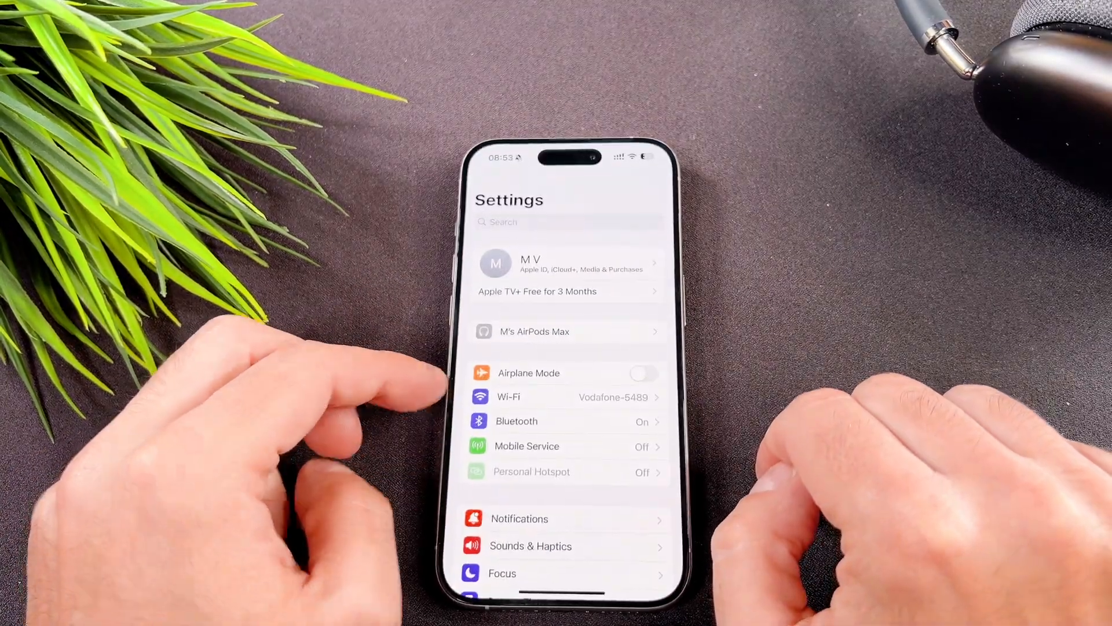
- Go into the Control Centre settings and scroll through its Included Controls
scroll("down", 3)
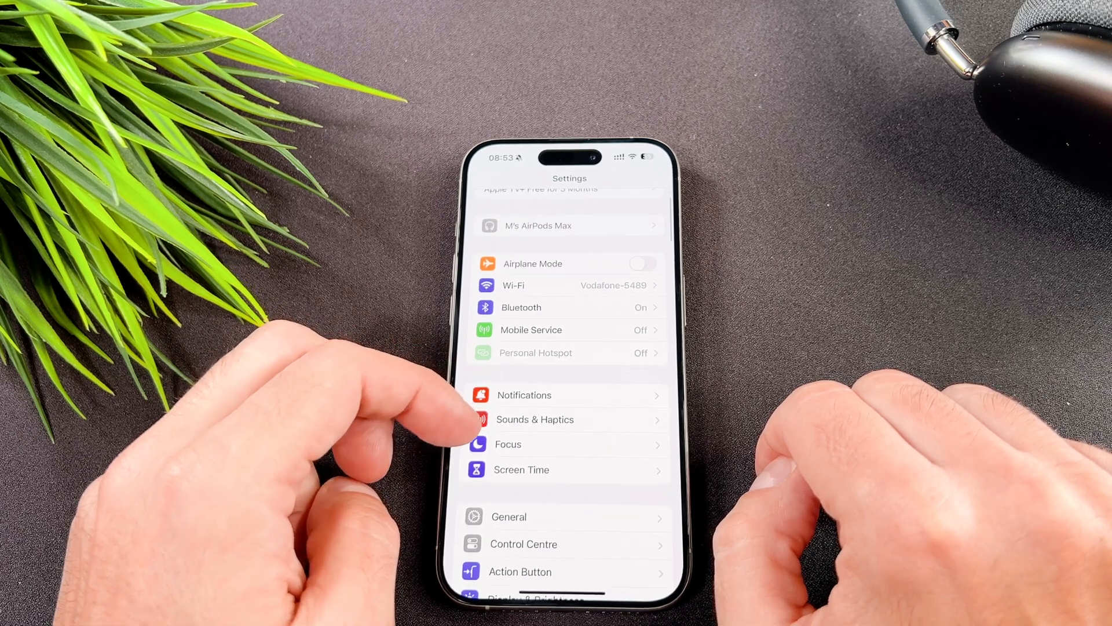
left_click(522, 544)
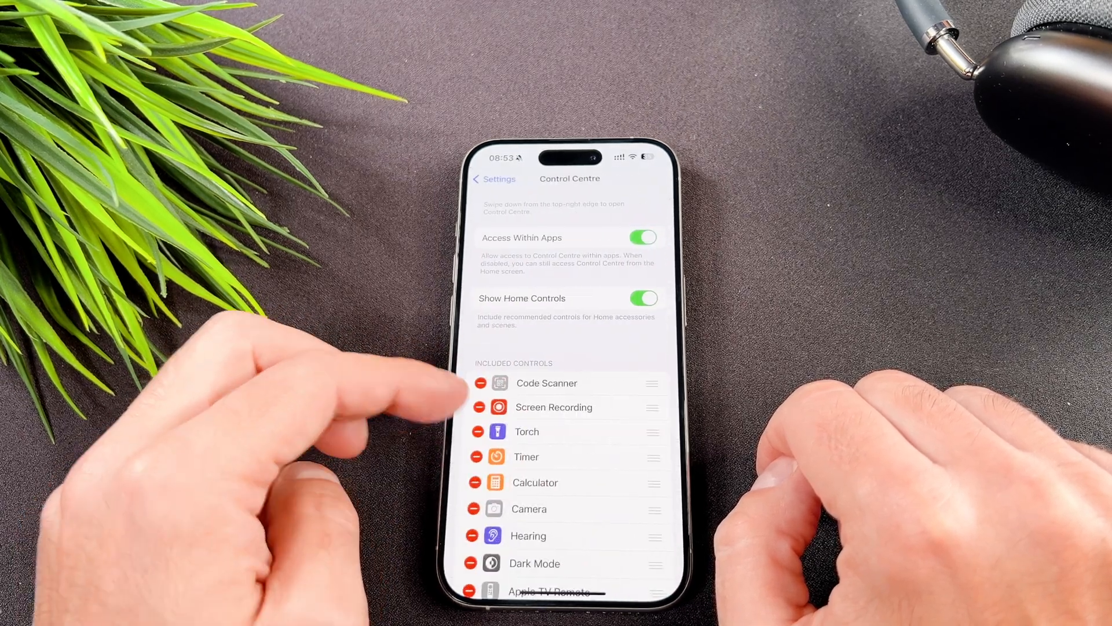
scroll("down", 3)
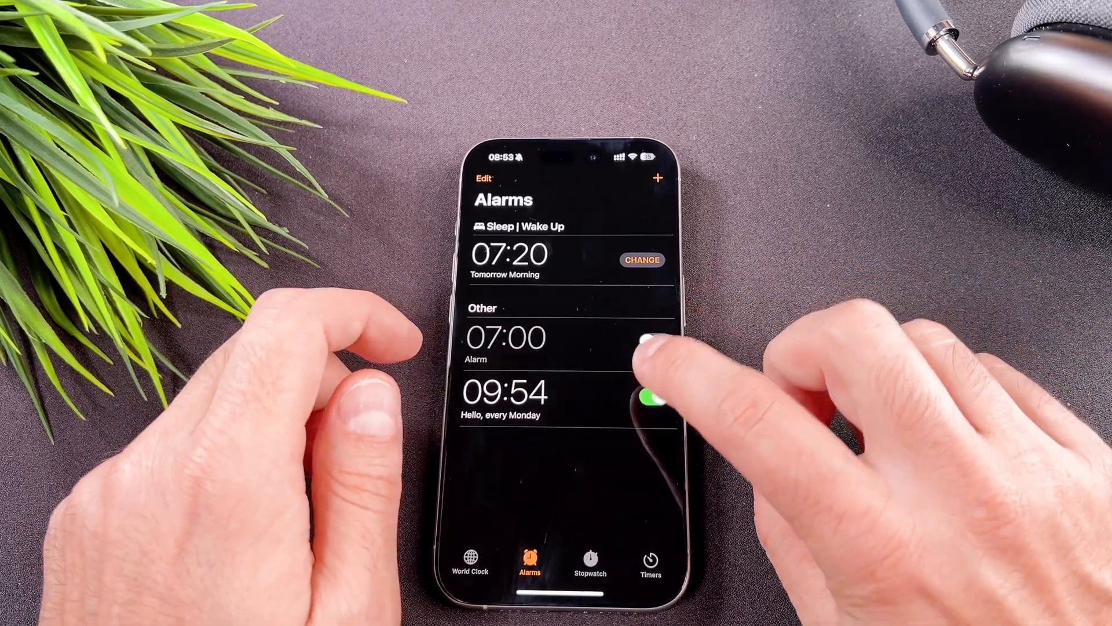
- Switch off the 09:54 Monday Hello alarm
left_click(648, 399)
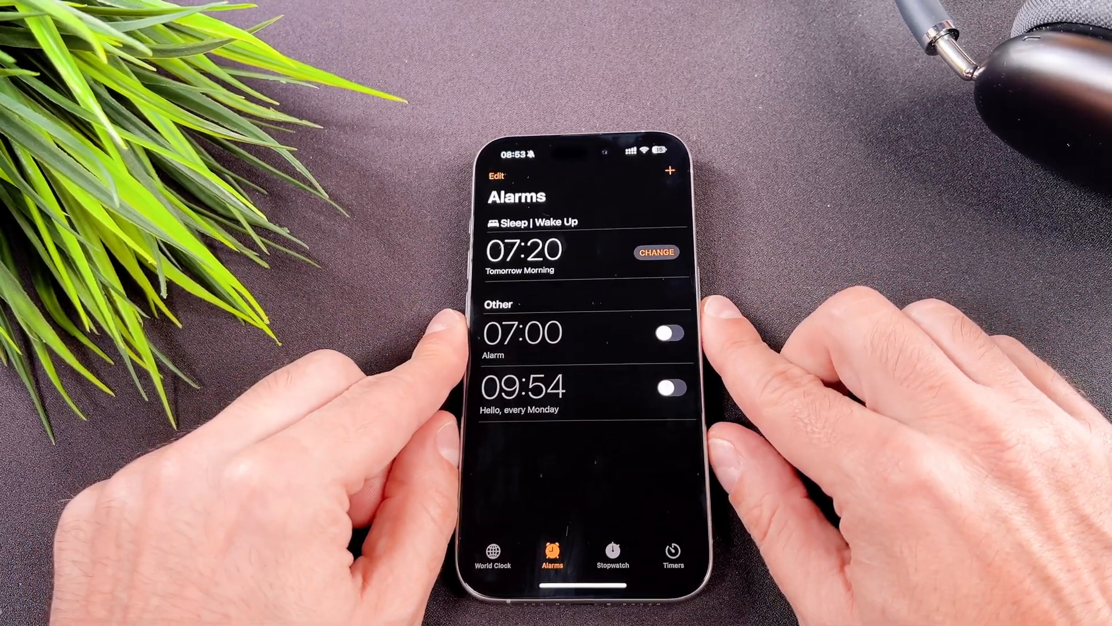